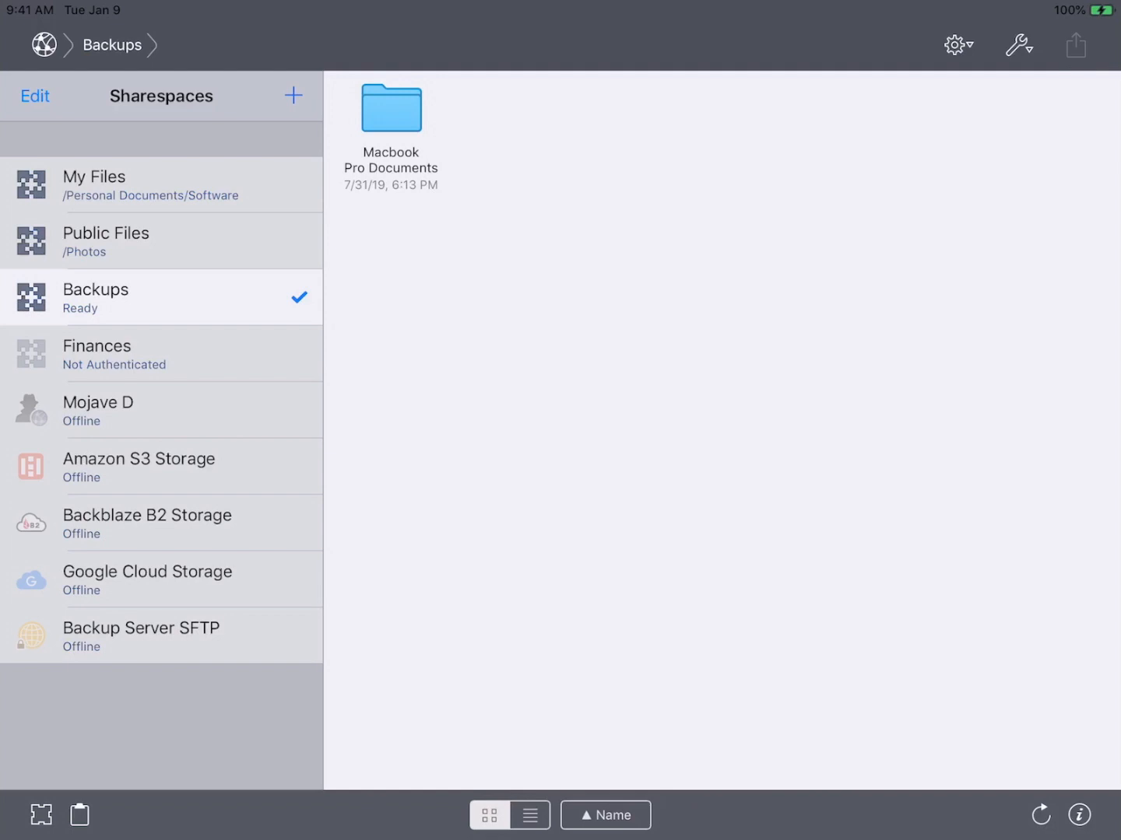
Step: Check the Backups sharespace's published name and review its security: no login, read/write access
left_click(34, 96)
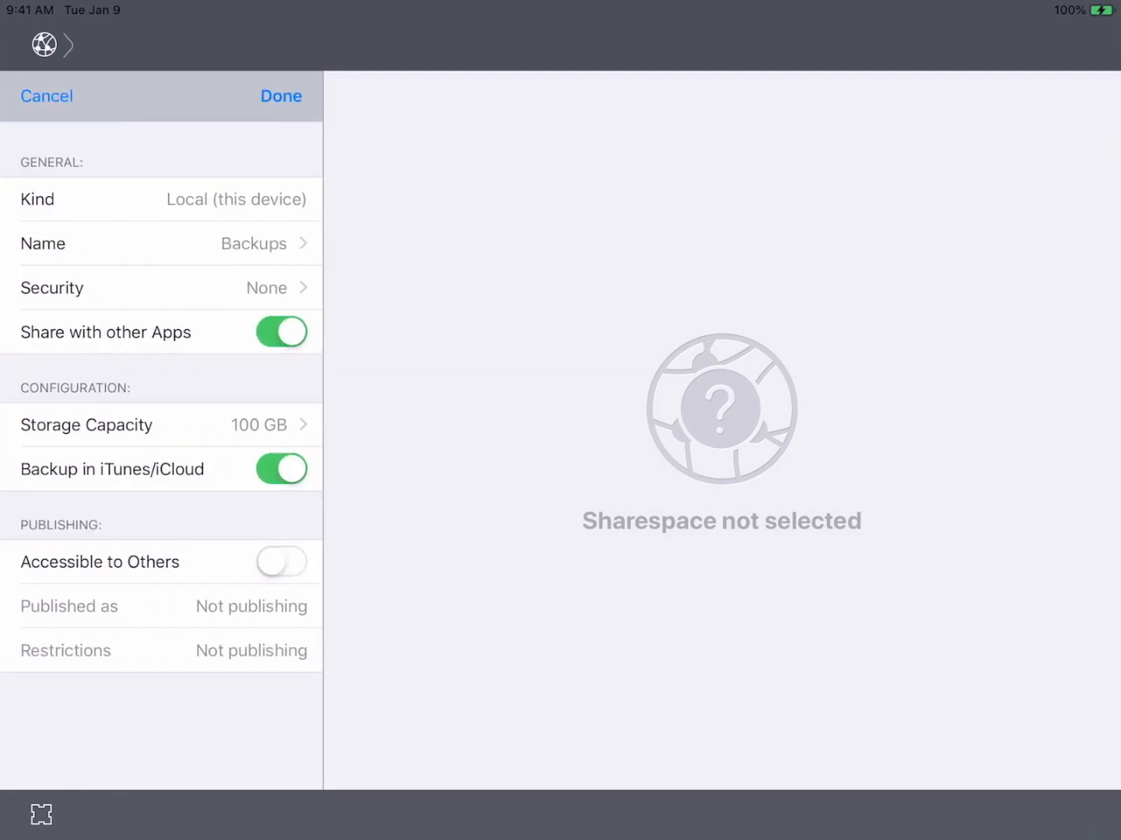
left_click(281, 561)
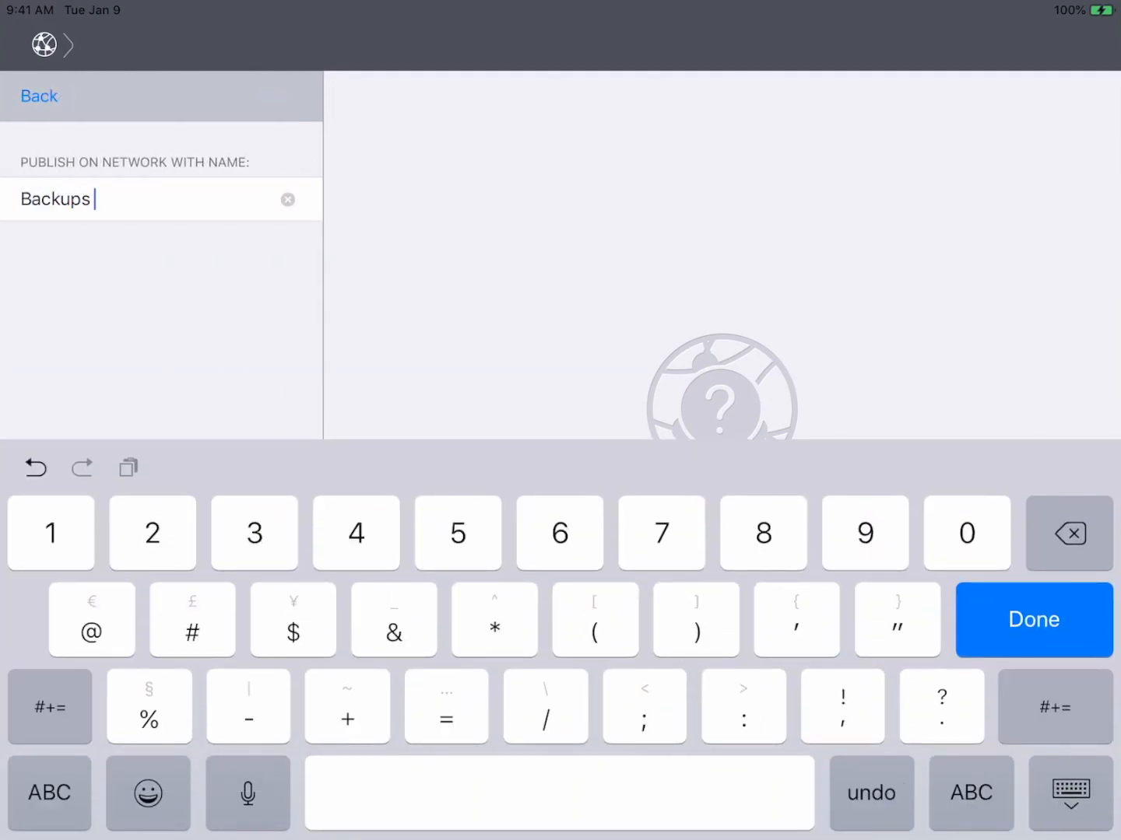
left_click(1033, 619)
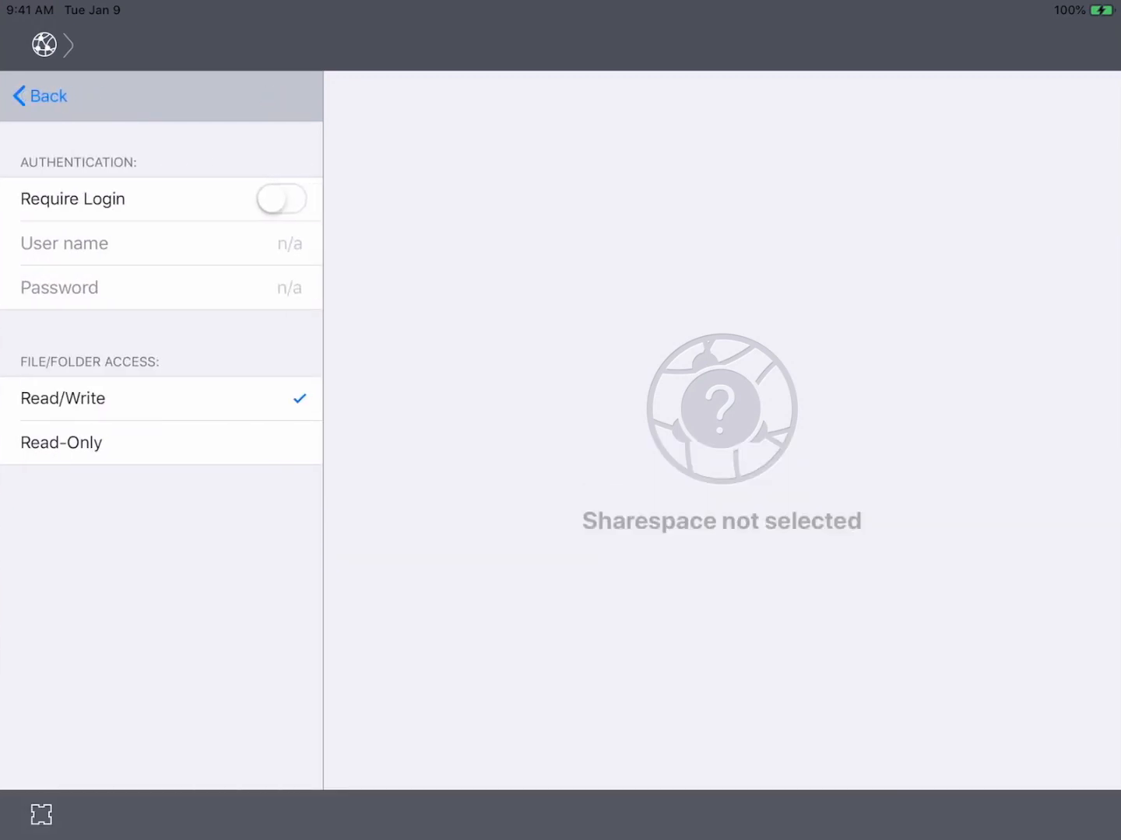
left_click(281, 199)
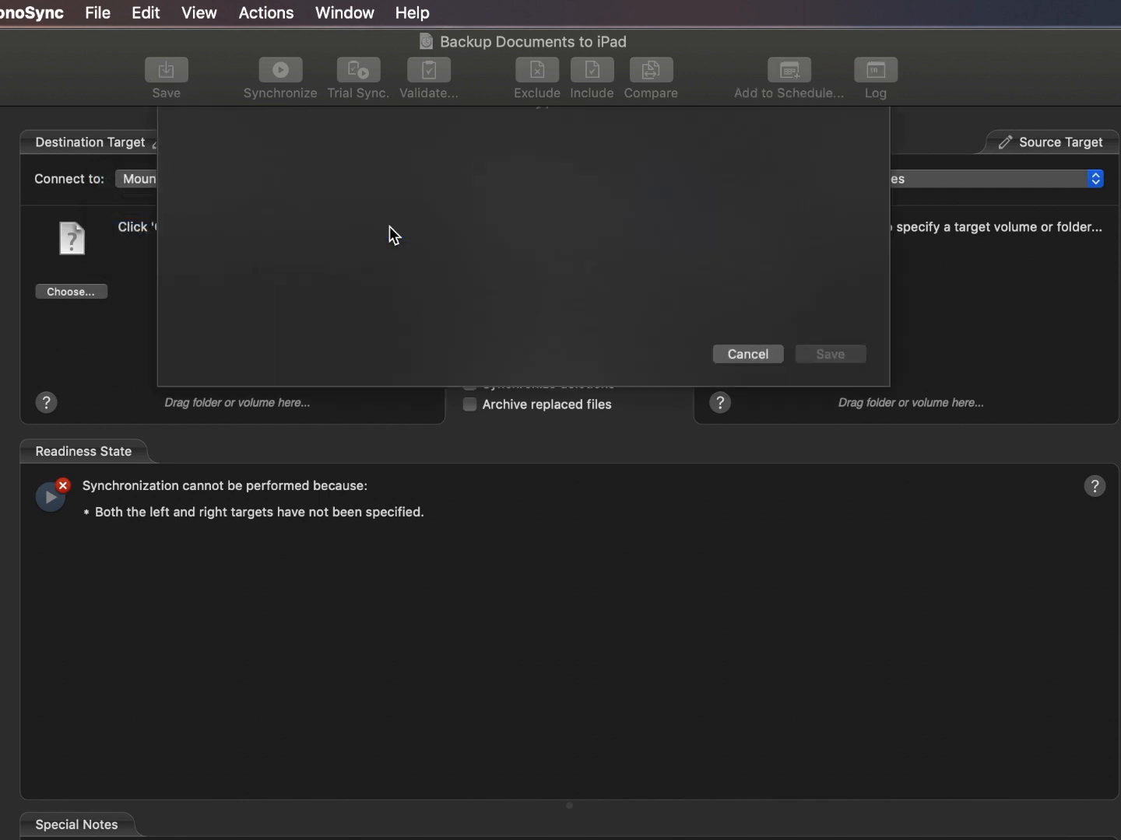
Step: Create an 'iPad' InterConneX connection to the Backups sharespace on the iPad and test it
type("iPad")
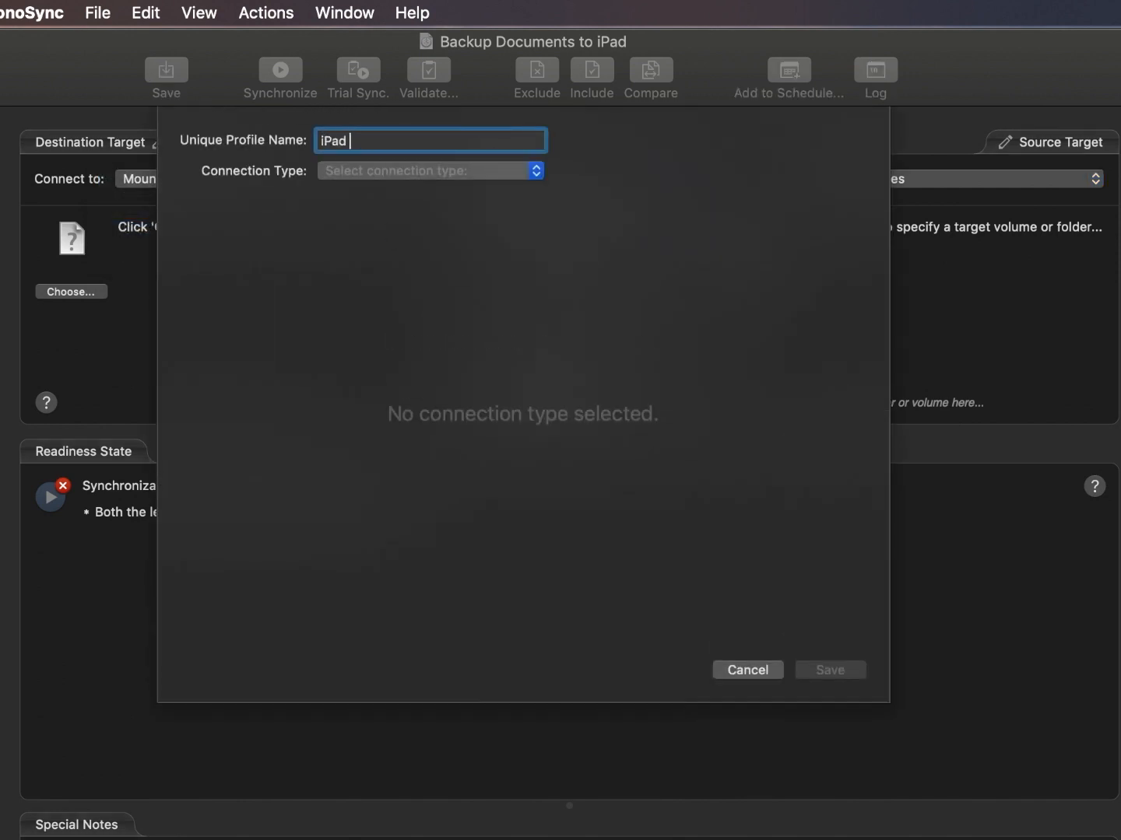
left_click(429, 170)
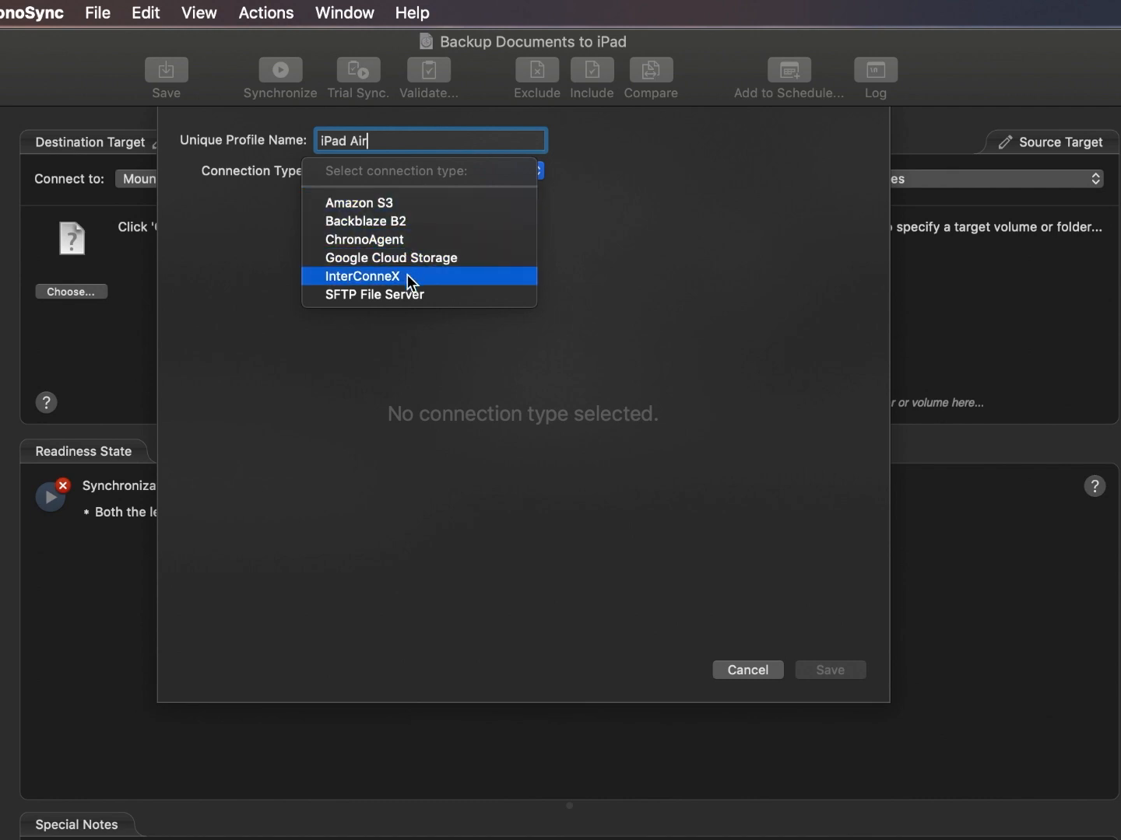
left_click(362, 276)
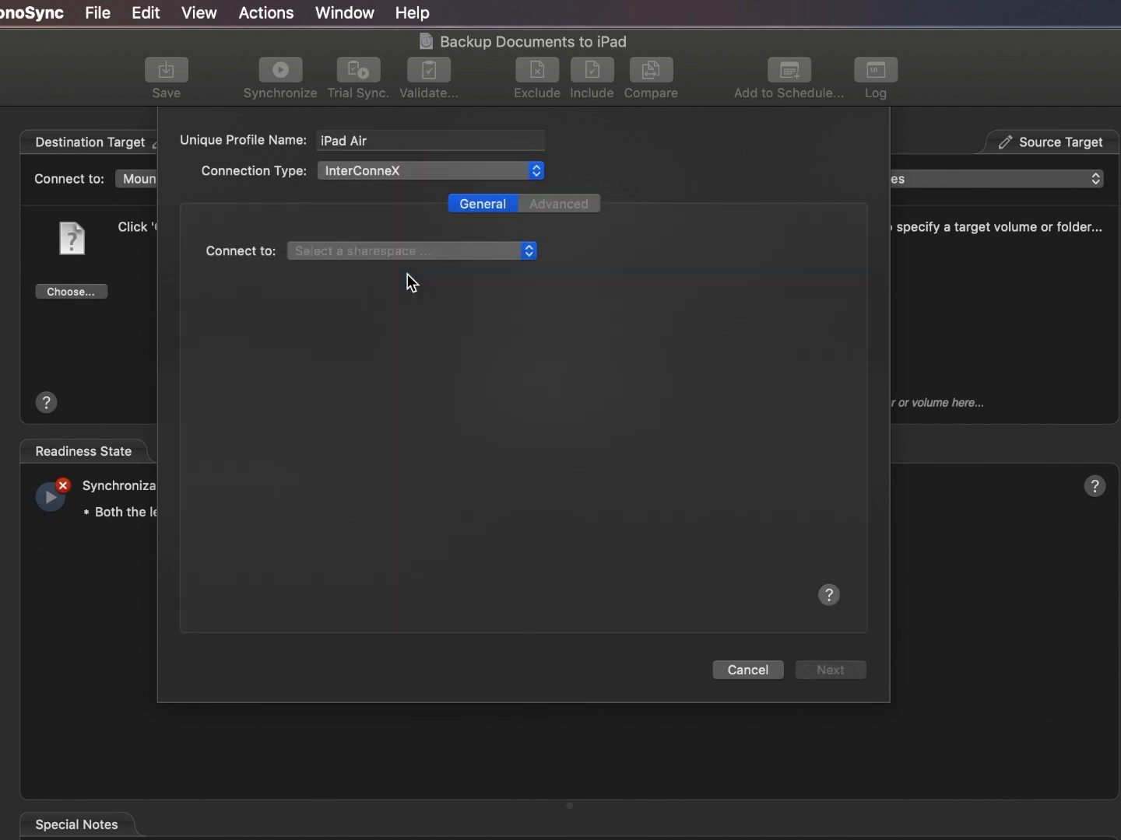
left_click(411, 251)
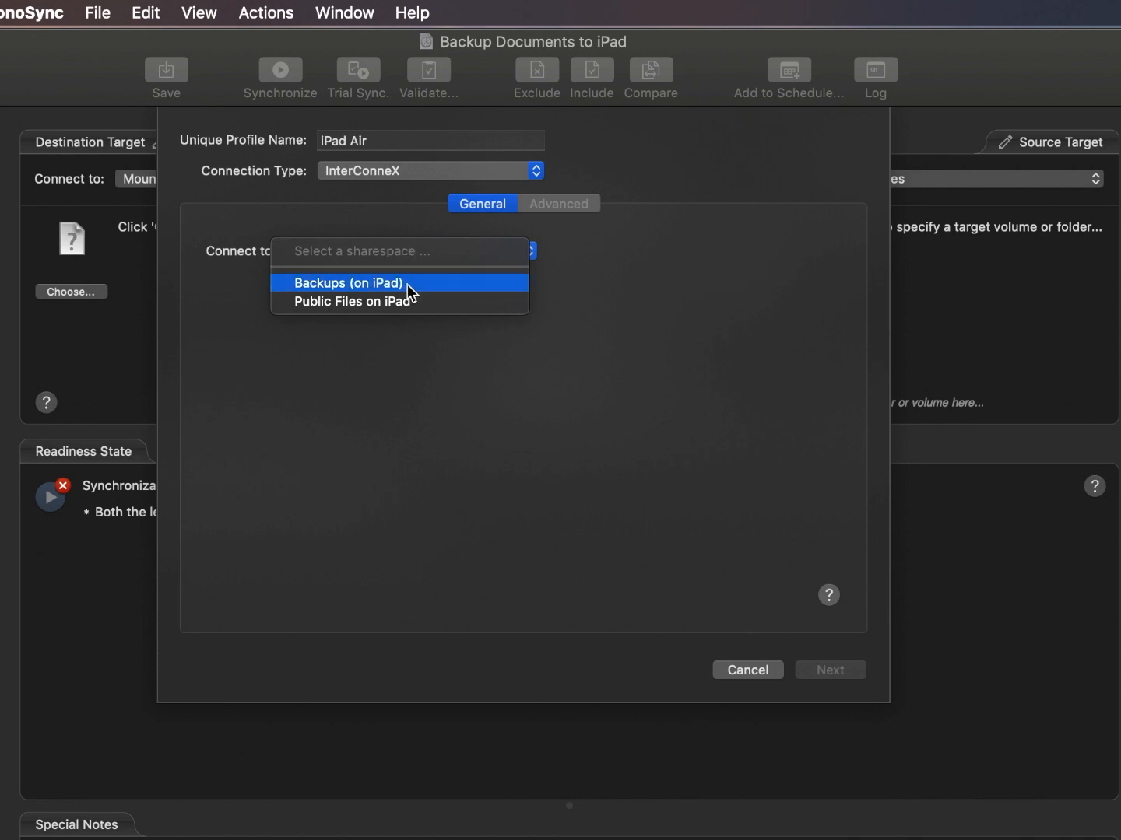
left_click(350, 283)
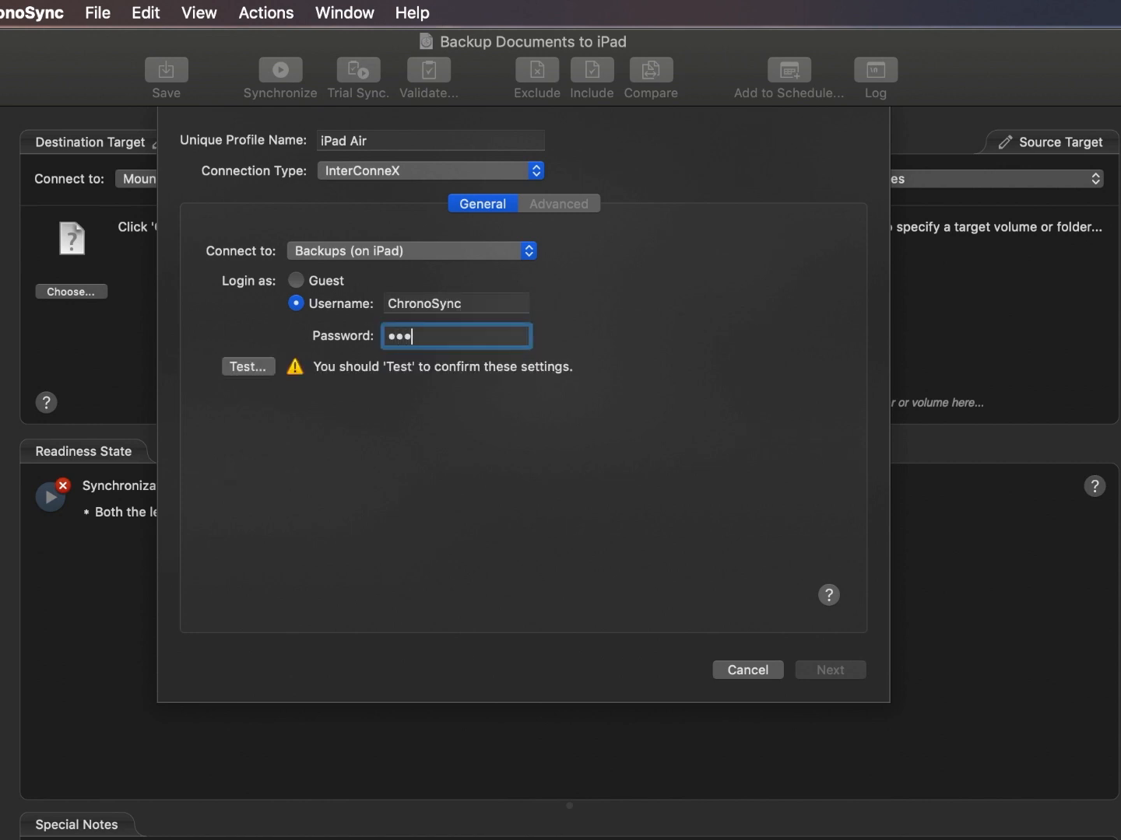
left_click(247, 366)
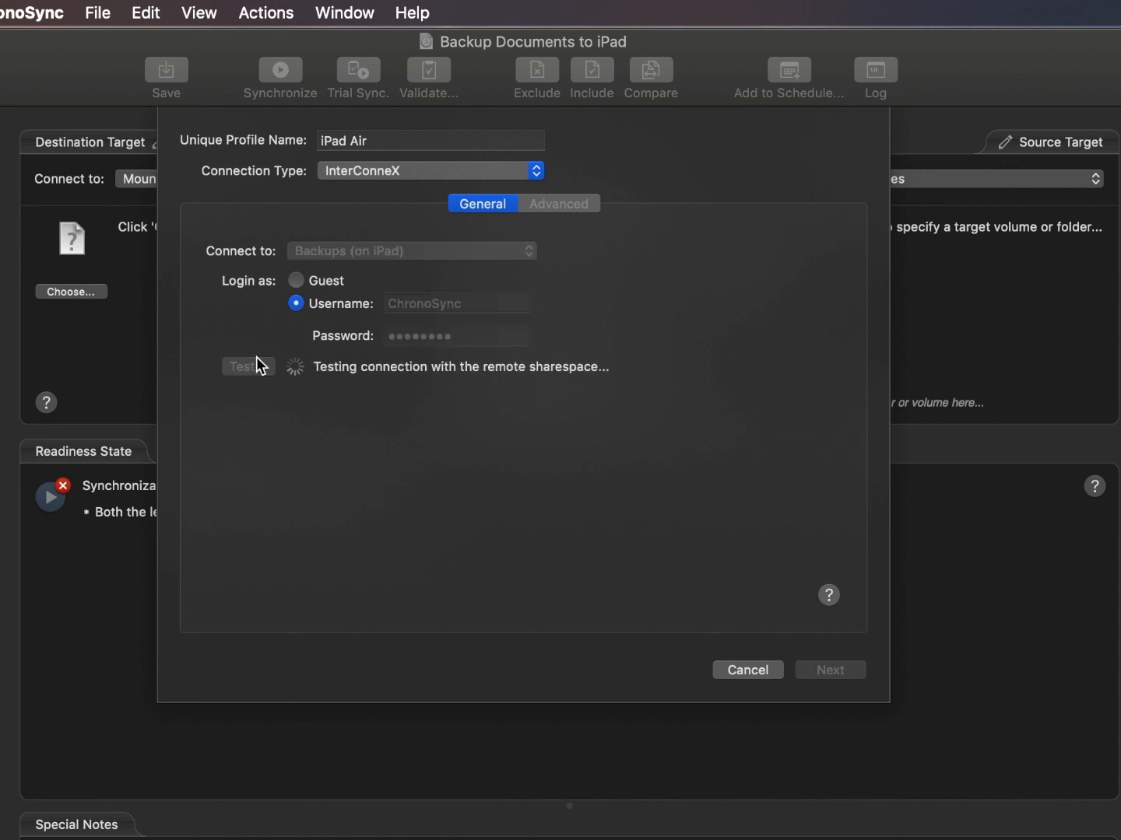
Step: Save the iPad Air profile, target Macbook Pro Documents, and save the sync document
left_click(559, 203)
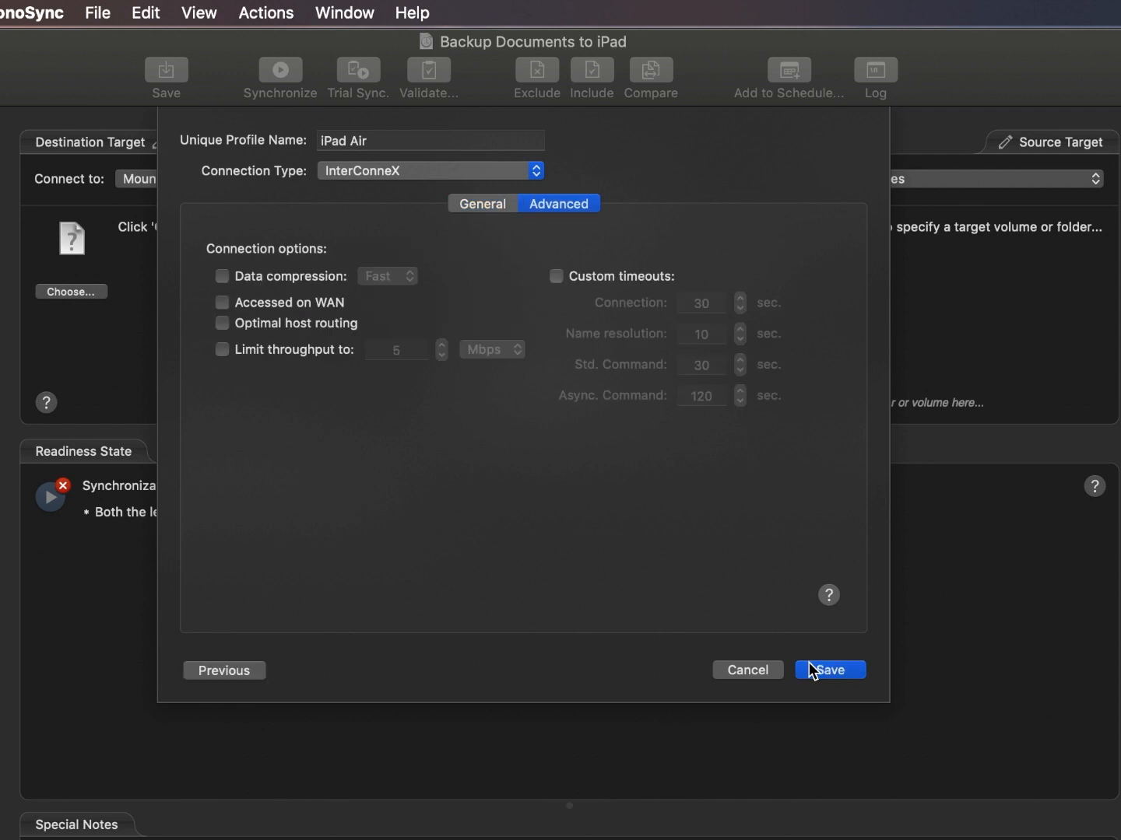
left_click(829, 670)
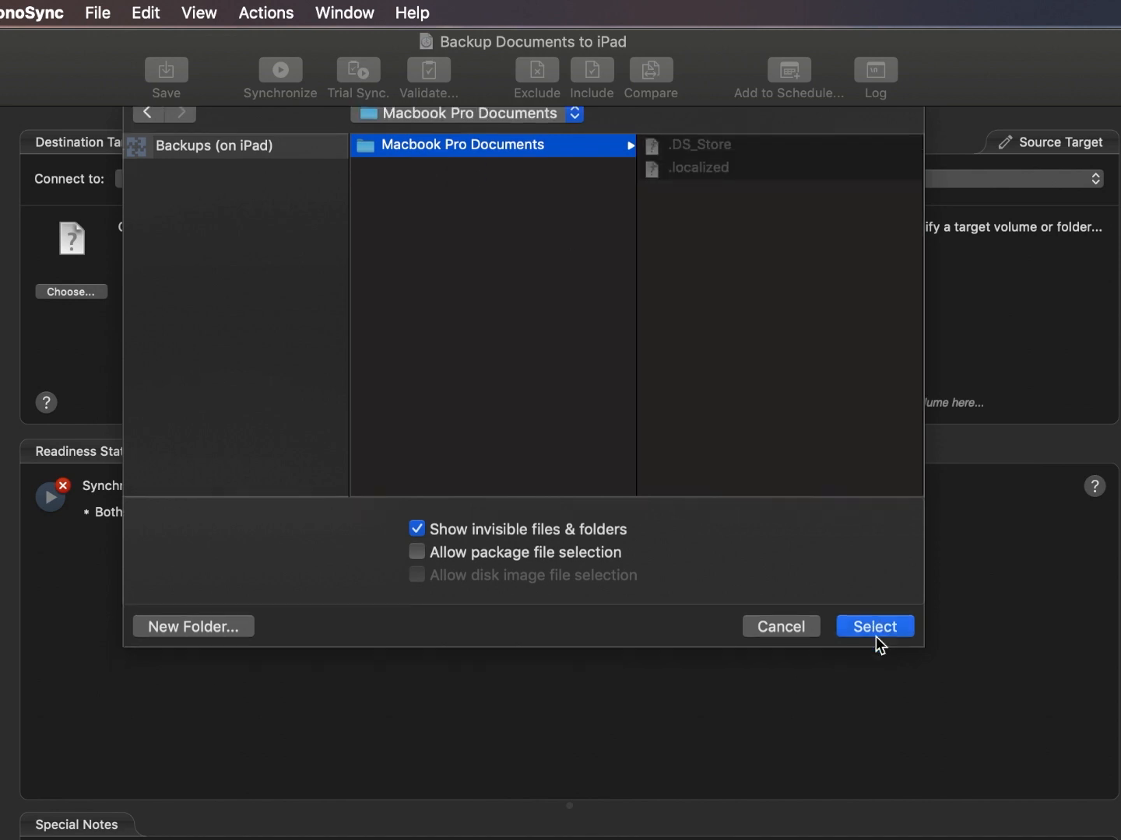
left_click(875, 627)
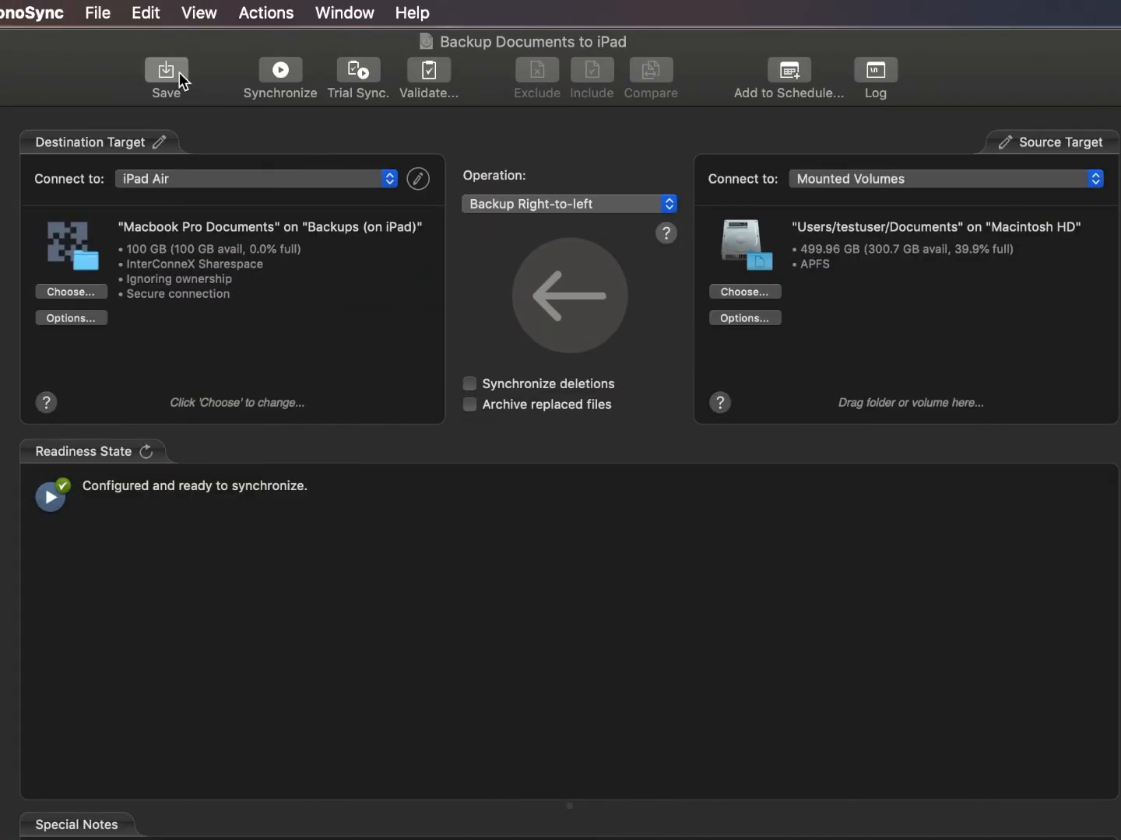
left_click(279, 78)
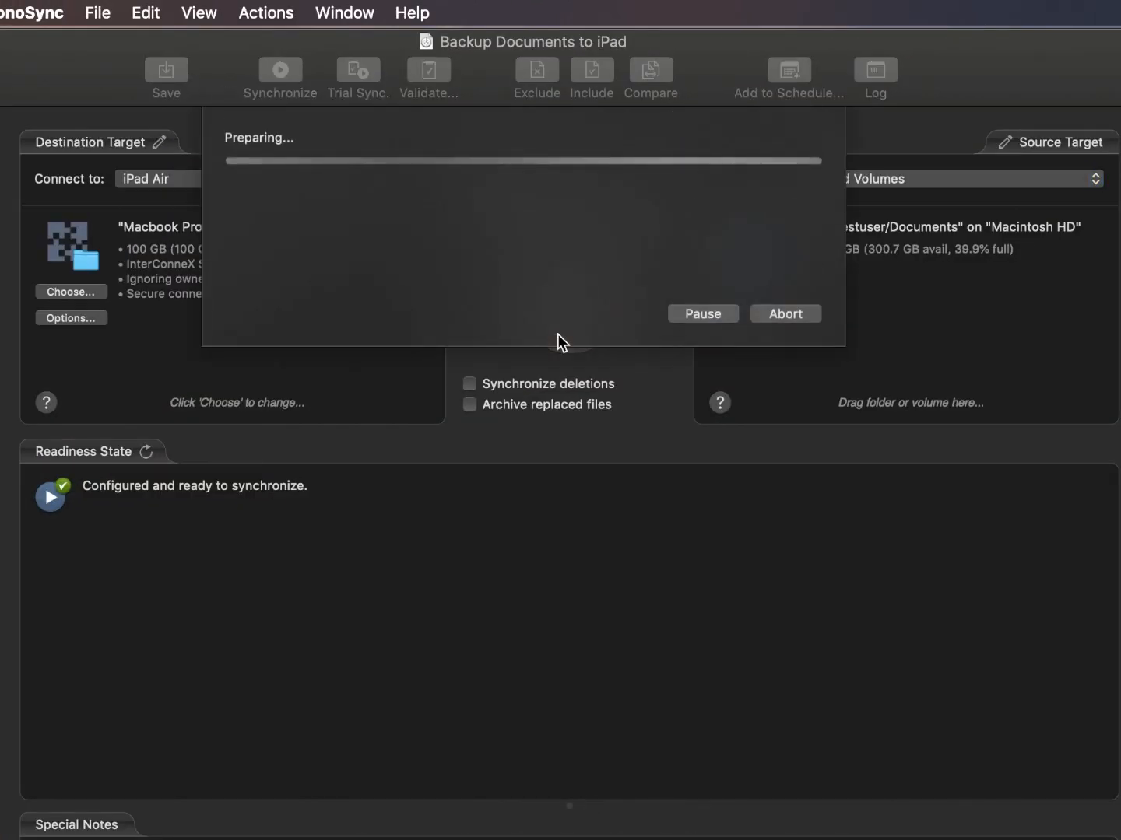